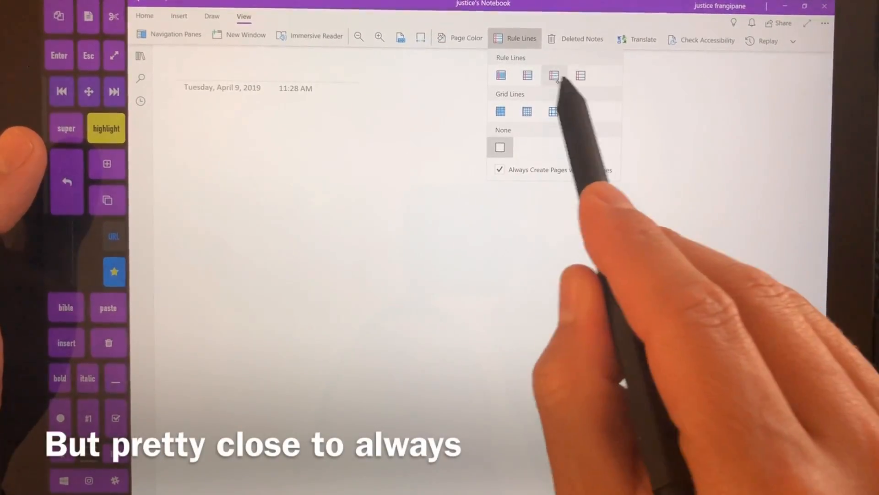
- Apply ruled lines with a red margin to the blank page and draw a short test stroke
click(553, 75)
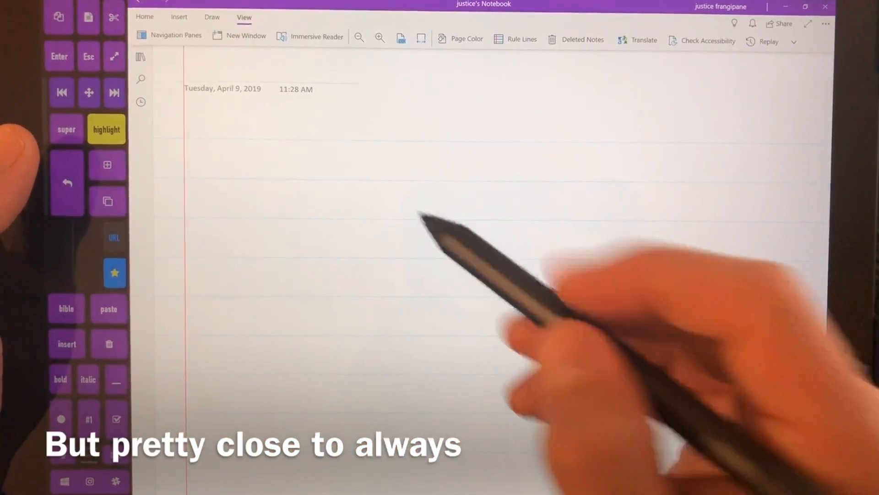
drag(244, 190, 249, 216)
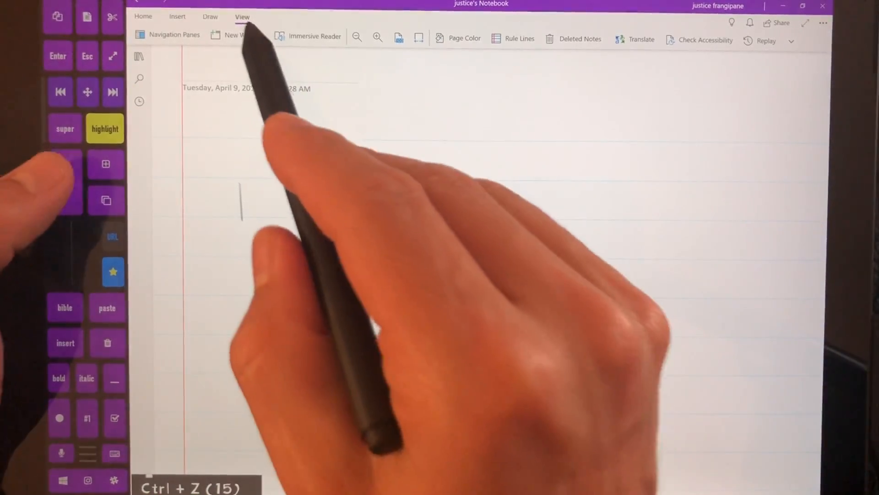
click(178, 17)
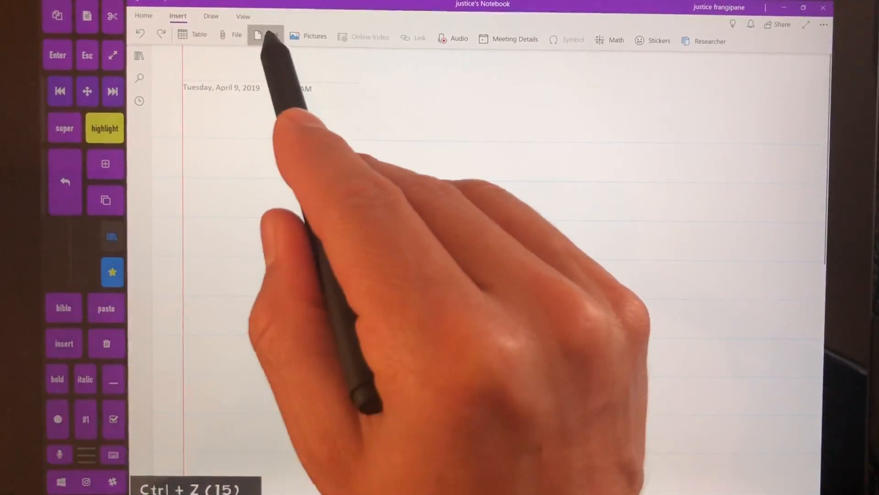
click(258, 35)
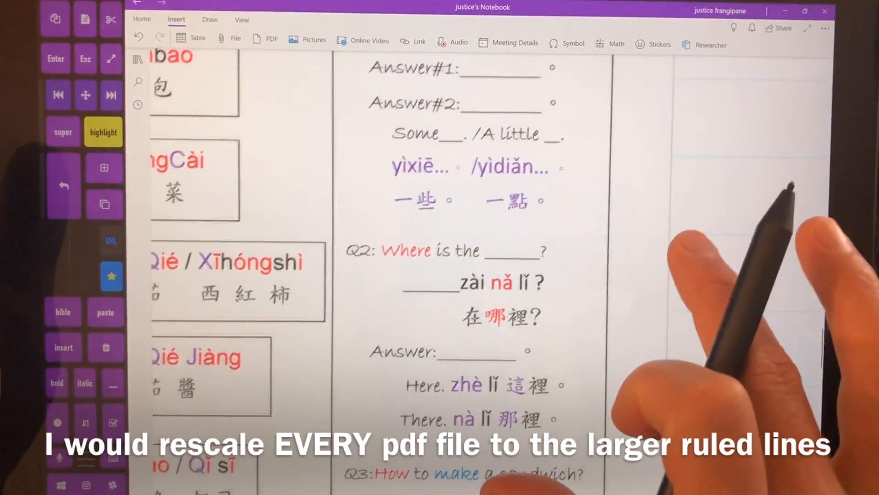
drag(381, 174, 560, 174)
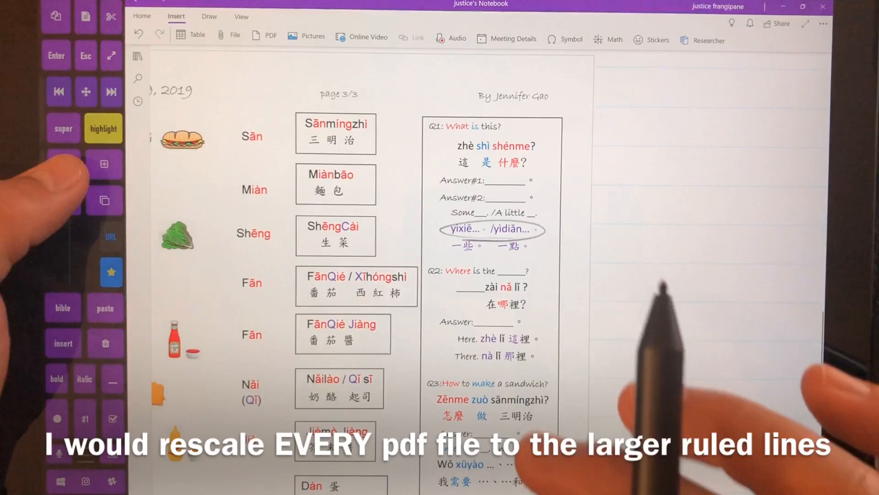
key(ctrl+z)
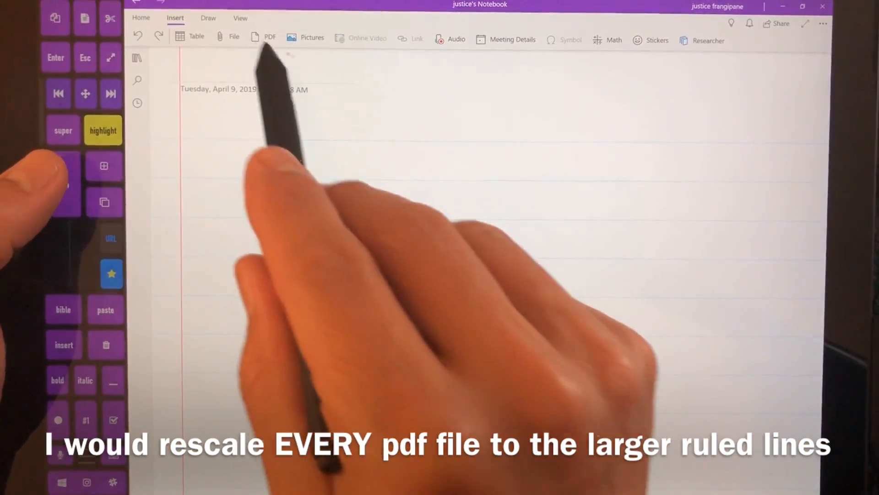
- Switch the page to Narrow Ruled lines, keeping the margin line
click(240, 17)
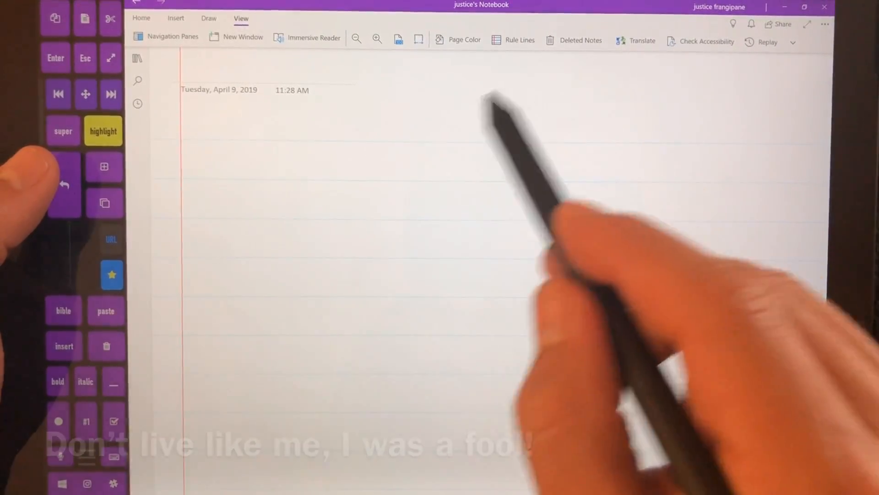
click(518, 40)
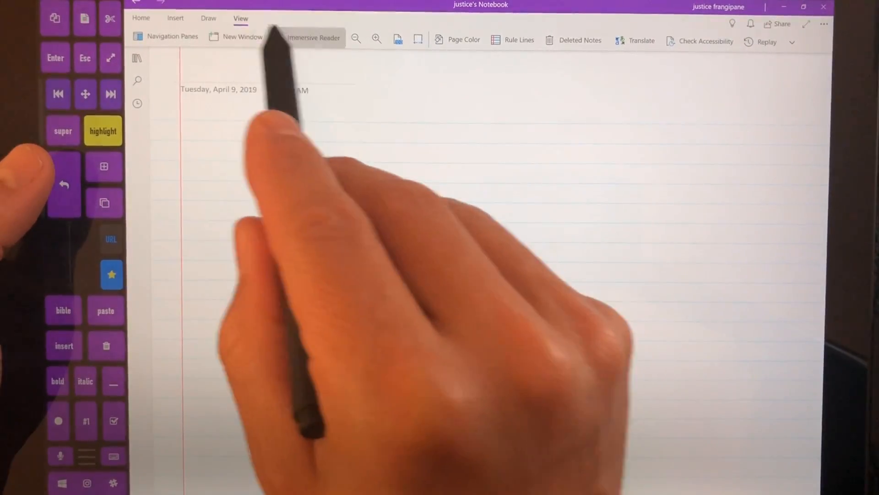
click(175, 18)
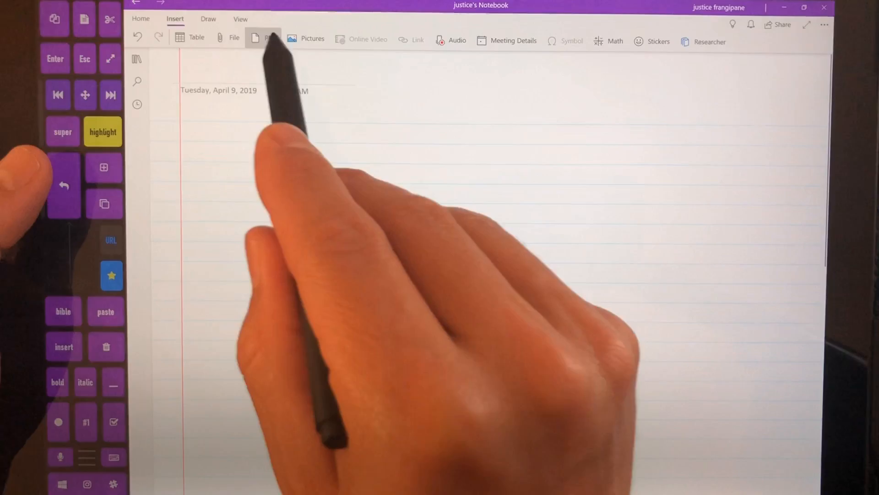
- Insert the April 9, 2019 PDF from the chinese documents folder onto the page
click(262, 38)
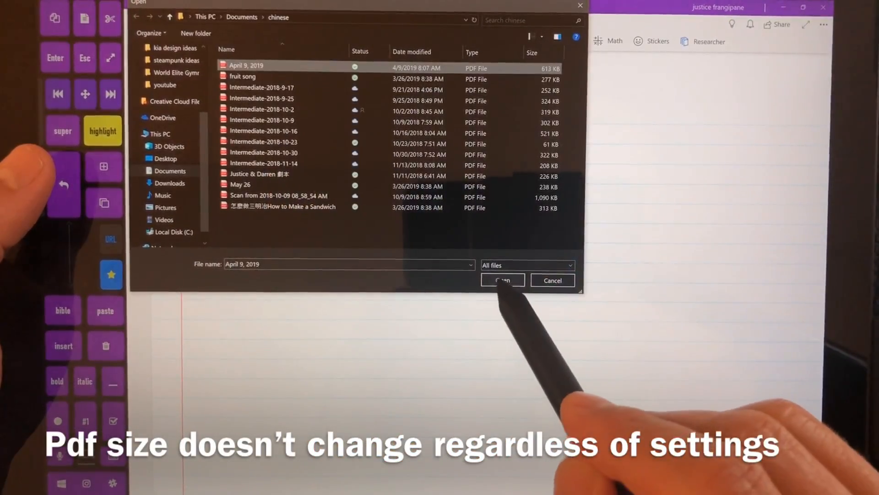
click(502, 280)
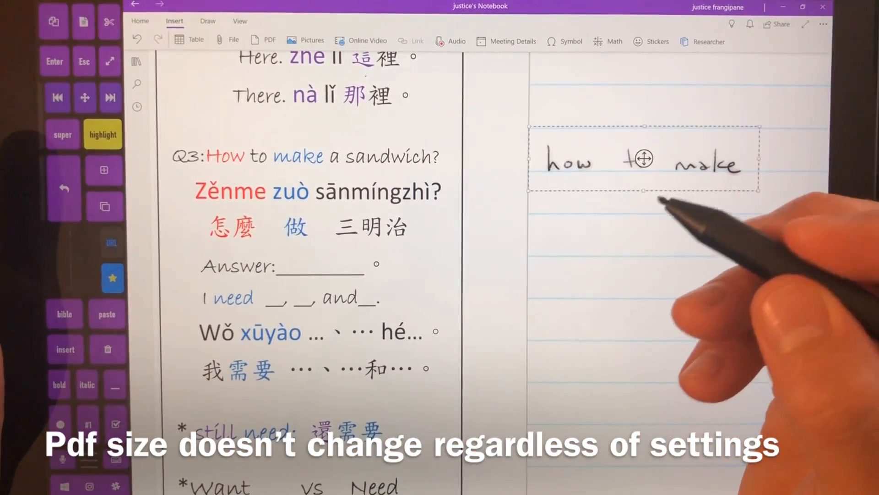
mouse_move(717, 240)
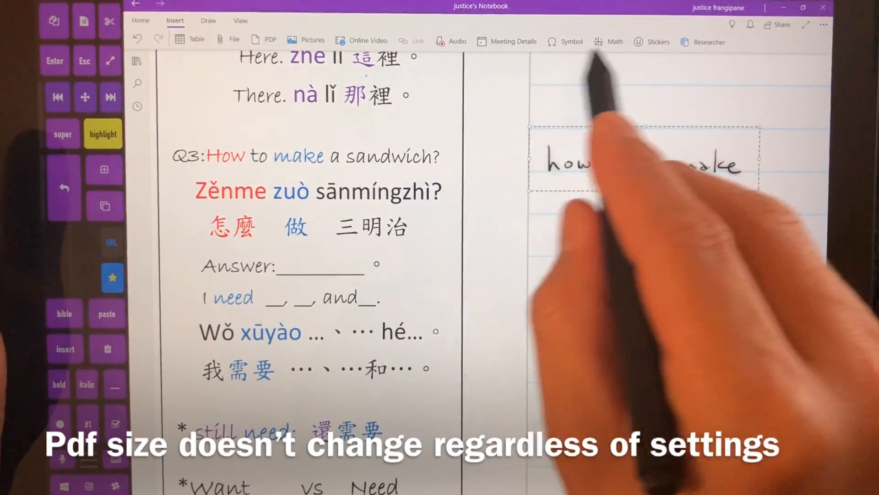
- Handwrite 'how to make' with the pen on the ruled area beside the printout
click(207, 20)
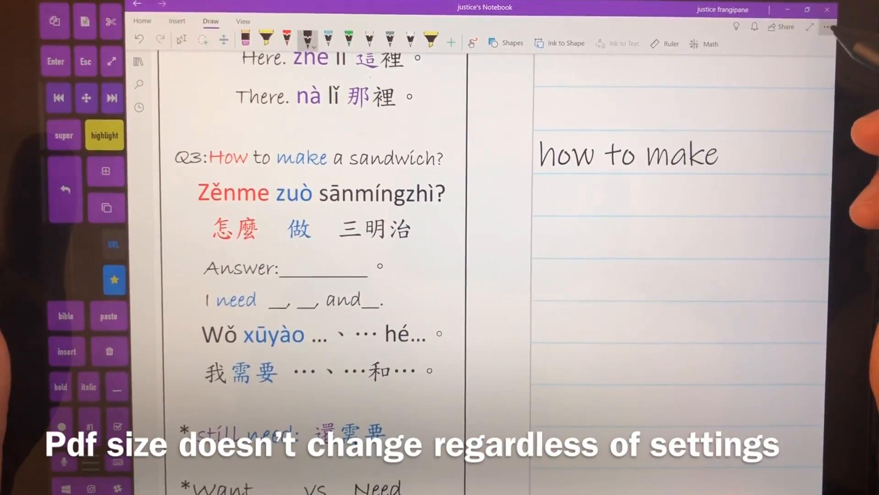
- Check in Settings > Options that the default font is Ink Free at size 18
click(827, 26)
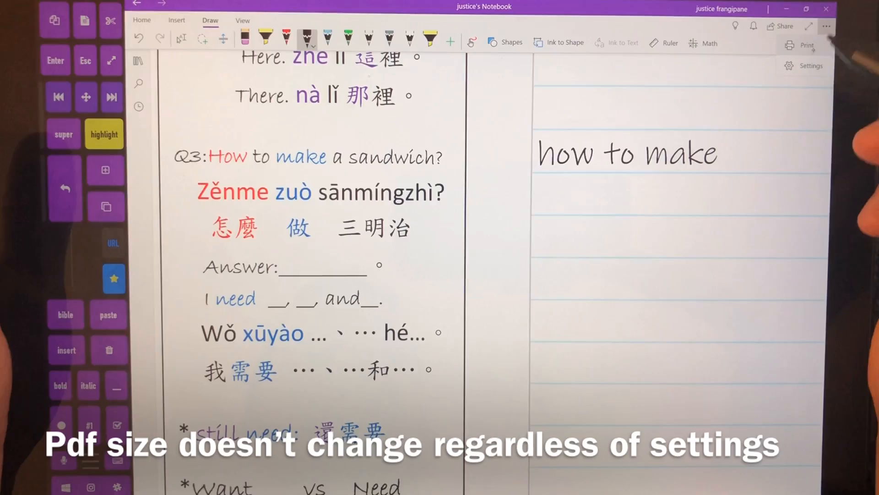
click(814, 66)
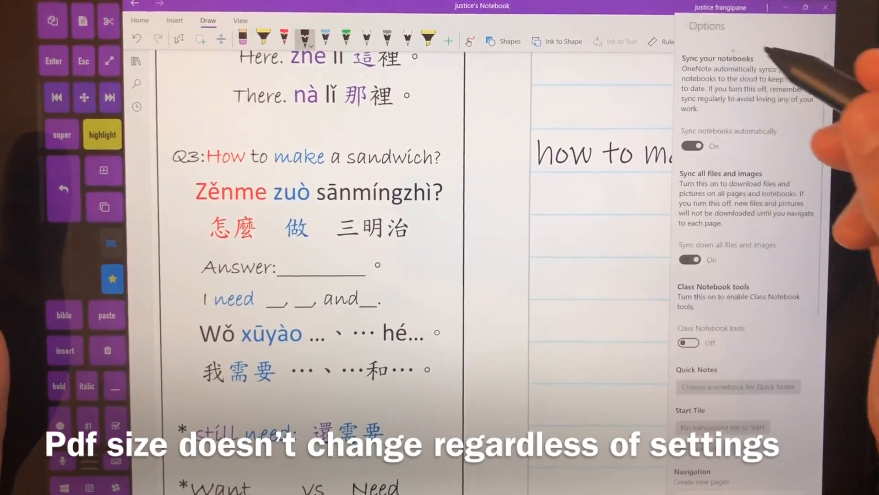
scroll(down, 3)
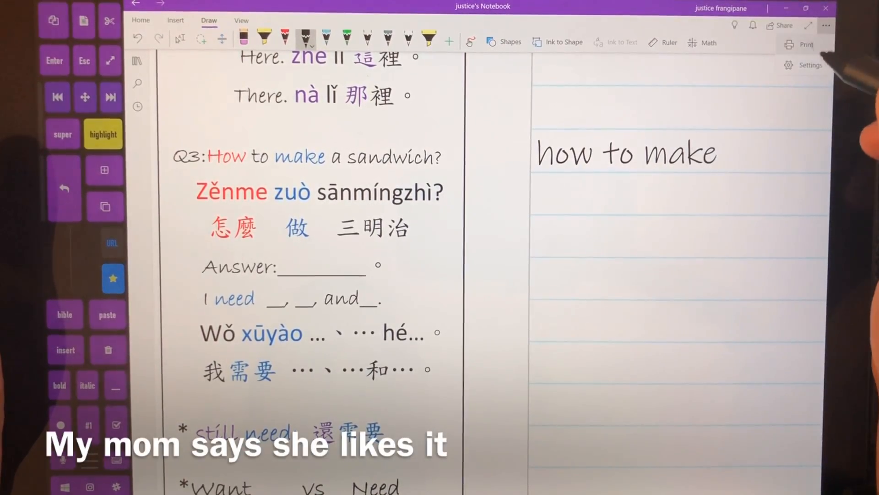
click(808, 65)
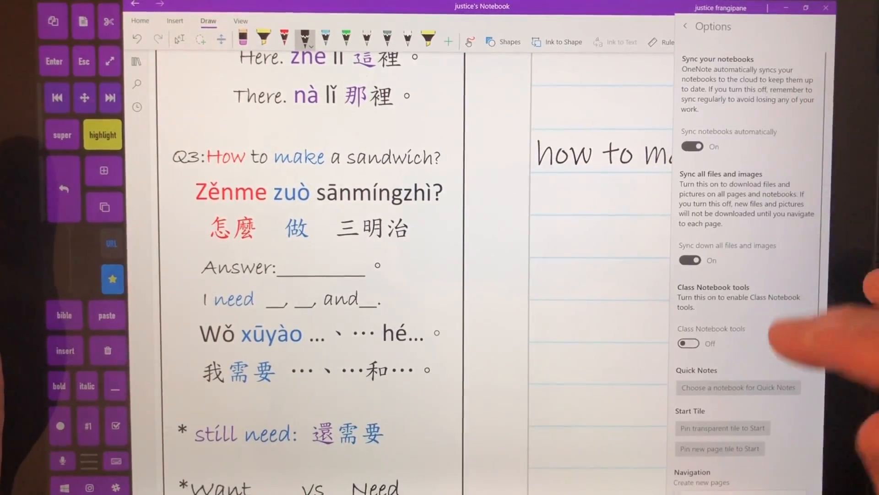
scroll(down, 3)
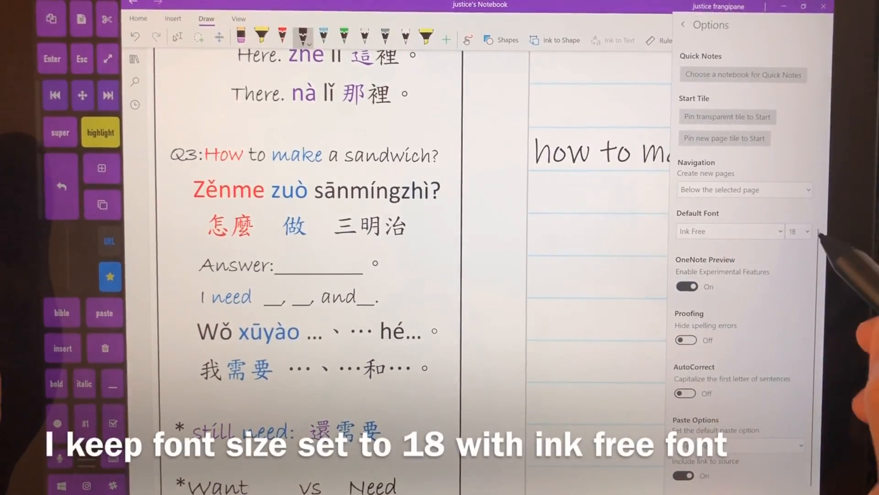
click(805, 231)
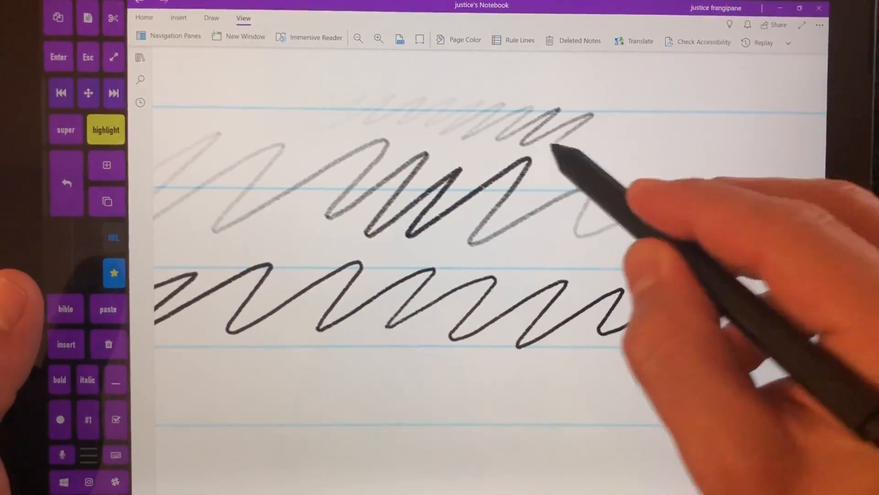
- Scribble a pencil zigzag with varying pressure, from faint to dark, on the ruled page
drag(561, 135, 729, 348)
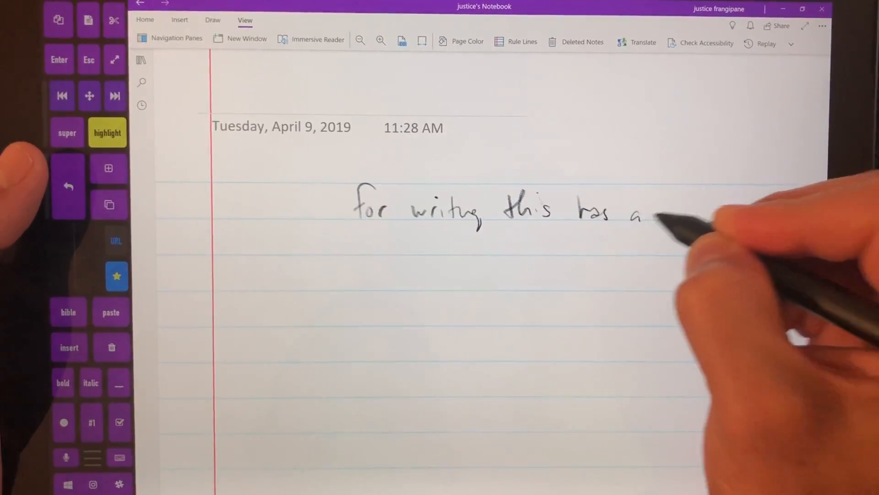
- Handwrite 'for writing this has a' with the pen on the dated ruled page
drag(662, 216, 724, 216)
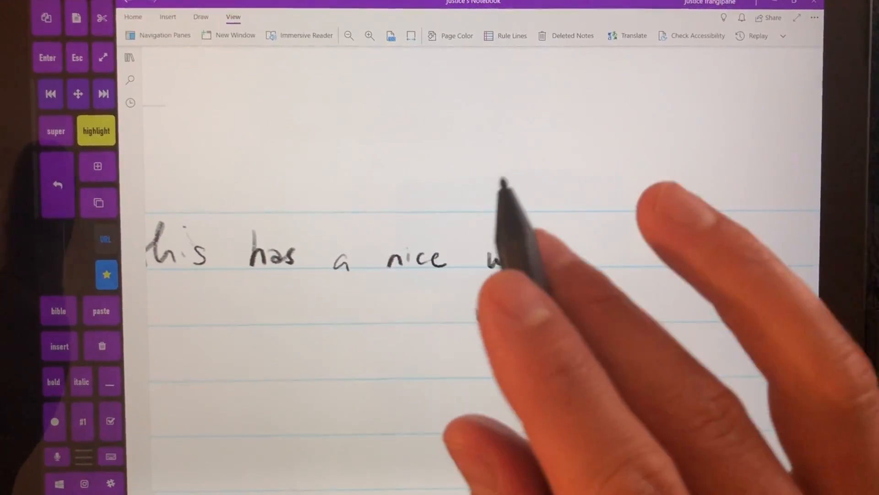
- Continue the handwritten sentence so it reads 'this has a nice'
click(201, 17)
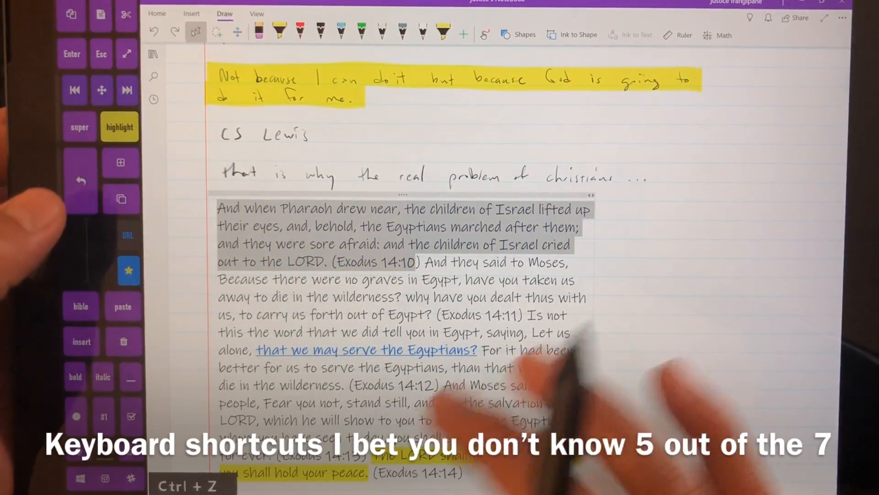
- Delete the words from 'still, and see the salvation' to 'see them' in the Exodus passage
scroll(down, 3)
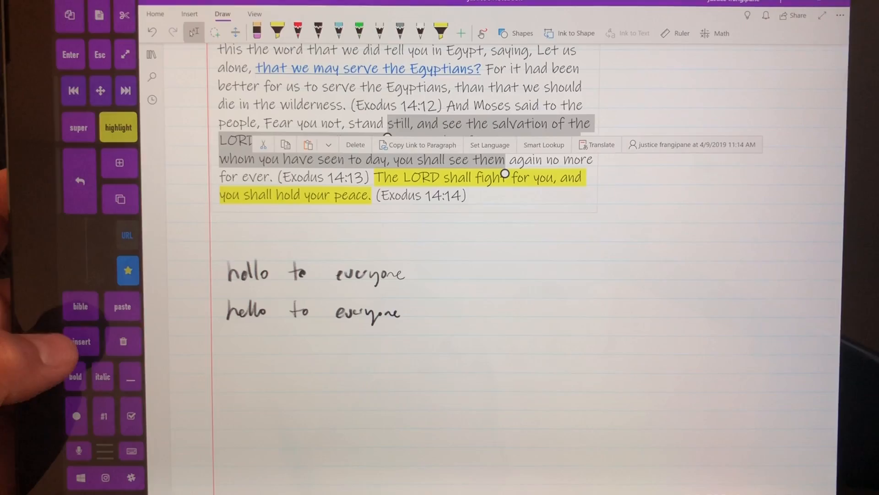
click(103, 377)
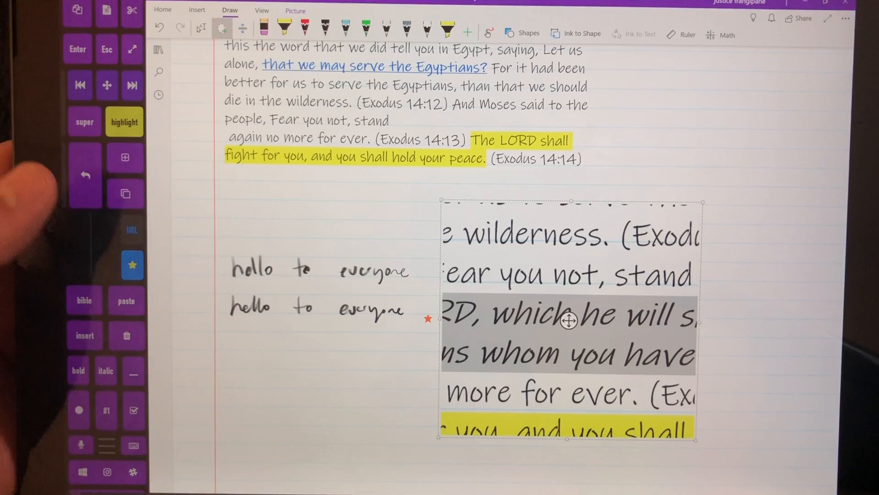
- Undo the recent changes with Ctrl+Z, removing the 'hello to everyone' handwriting
key(ctrl+z)
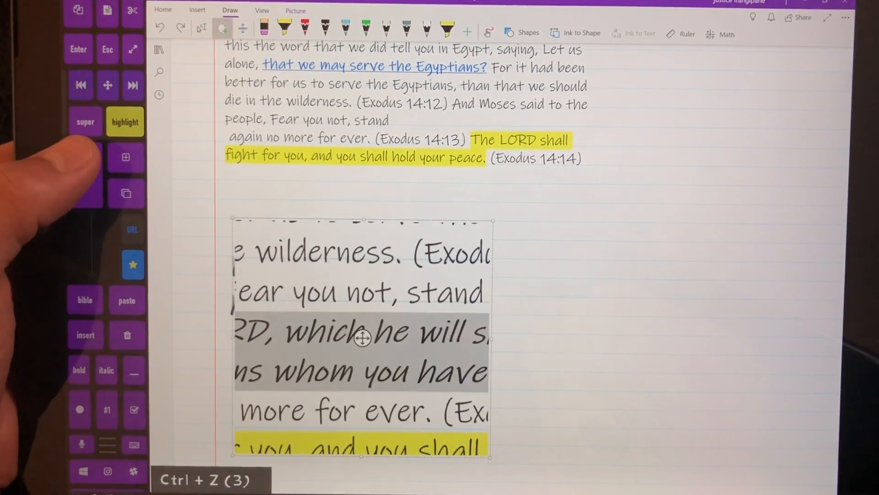